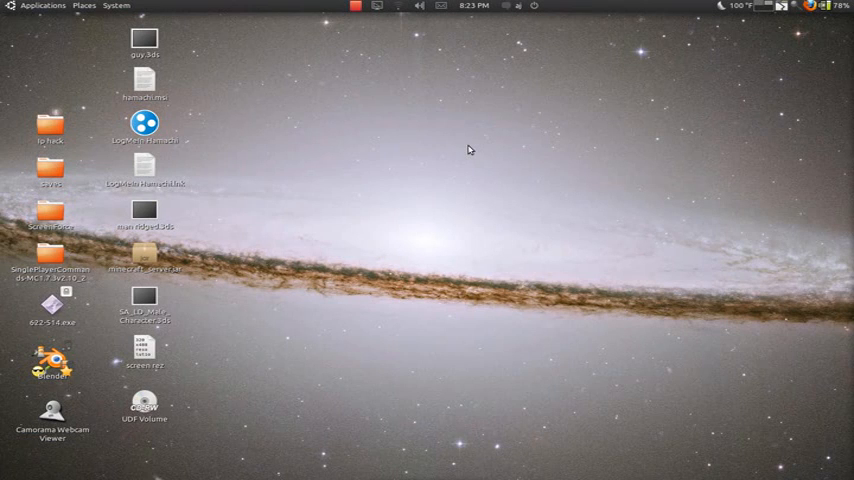
mouse_move(416, 168)
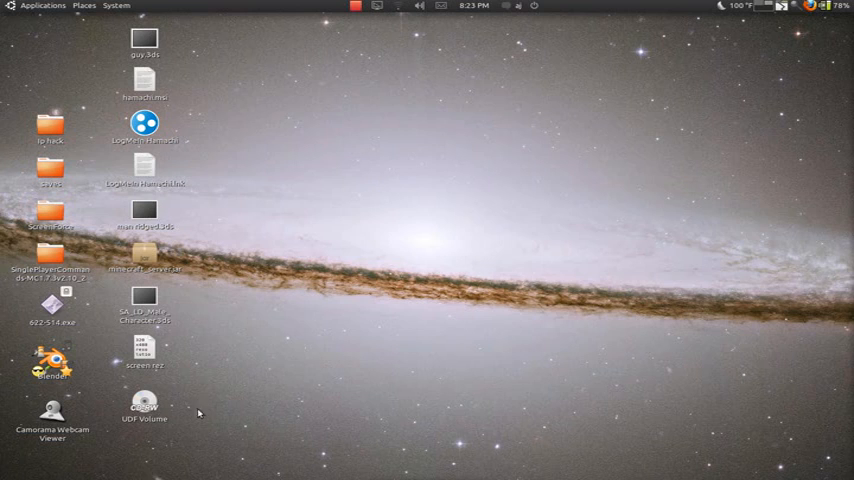
mouse_move(96, 390)
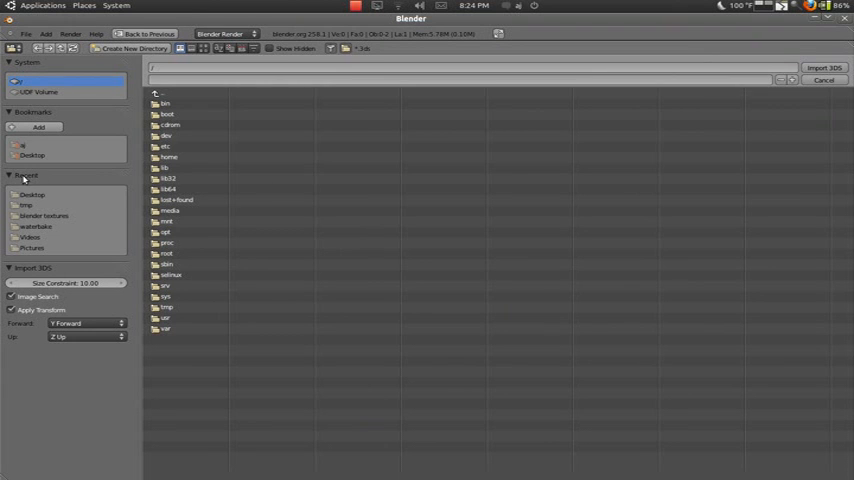
Import the human character model file into the scene as an OBJ.
click(32, 156)
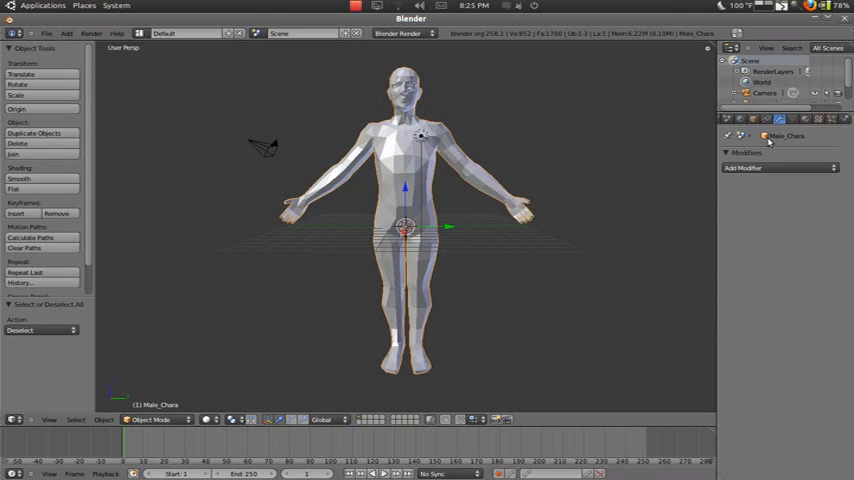
Add a Subdivision Surface modifier to the human mesh and apply it permanently.
click(778, 168)
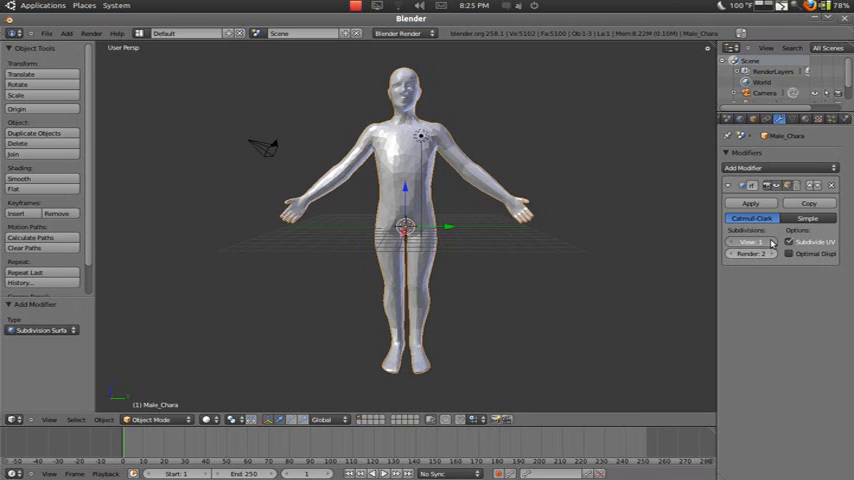
click(752, 240)
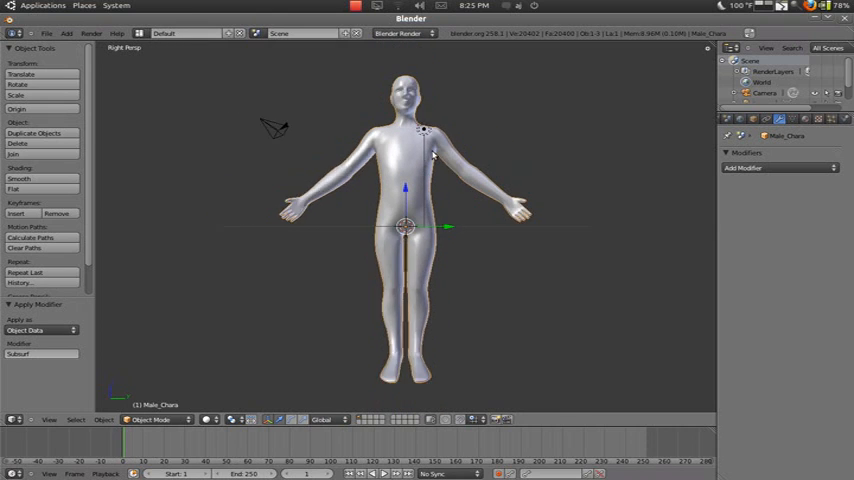
mouse_move(432, 172)
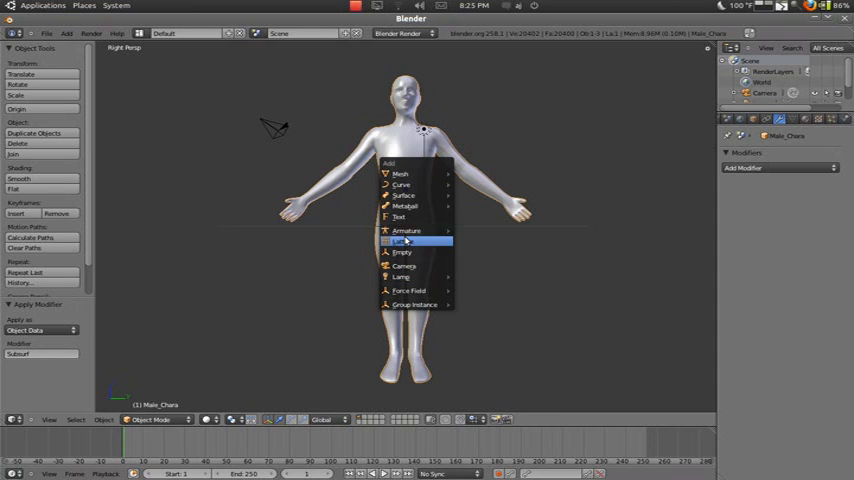
mouse_move(408, 230)
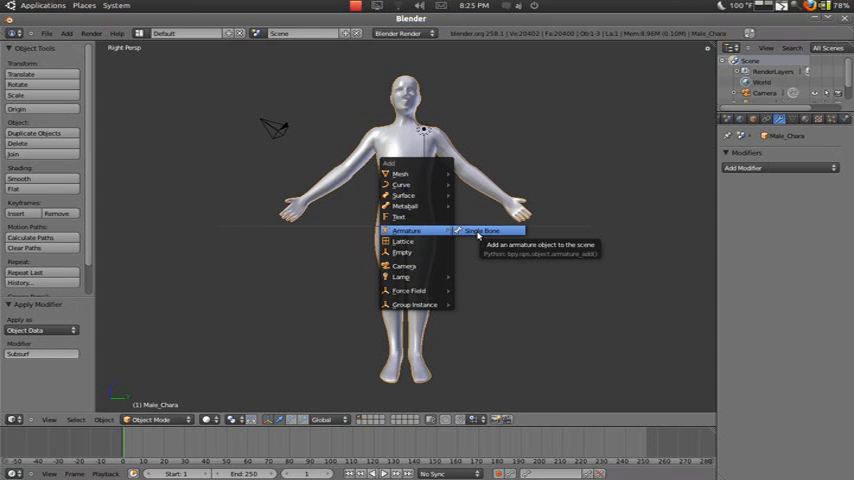
Add a single-bone armature at the figure's hips and show its Object Data properties.
click(482, 232)
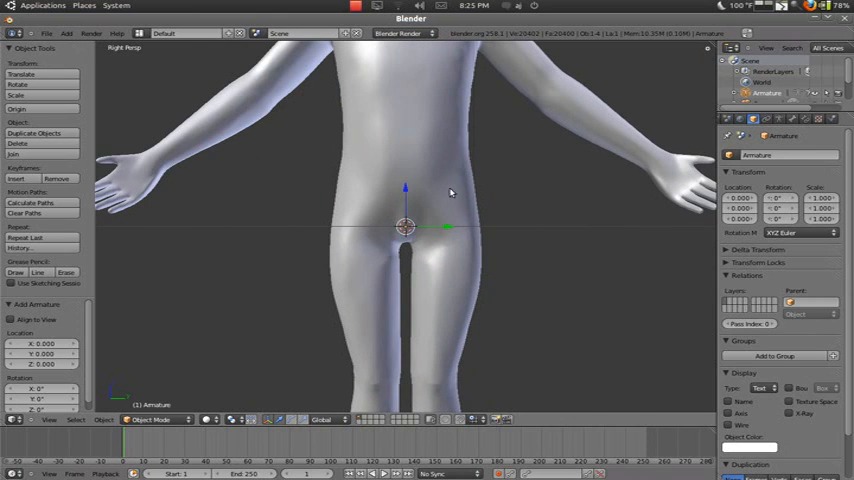
click(788, 120)
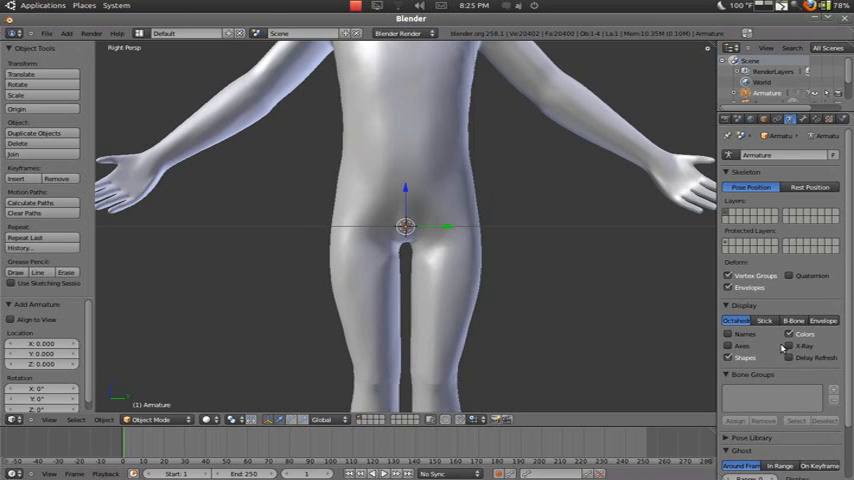
Enable X-Ray bone display and change the bone drawing style so the hip bone shows through.
scroll(down, 3)
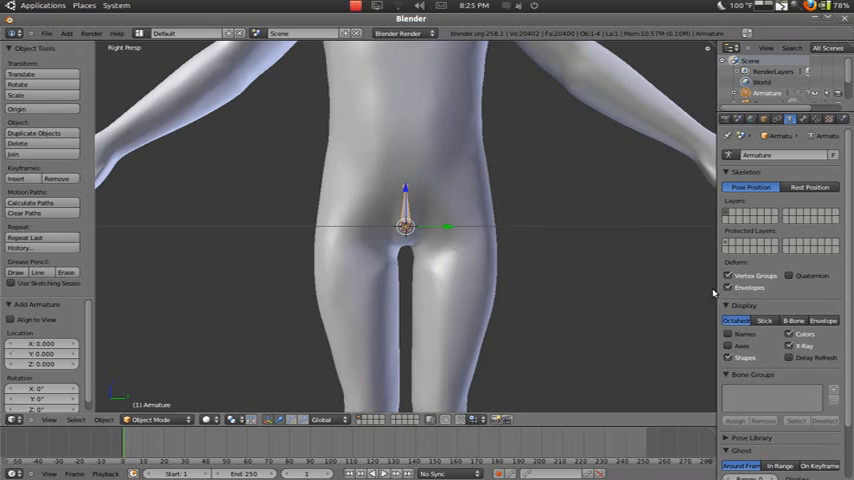
click(764, 320)
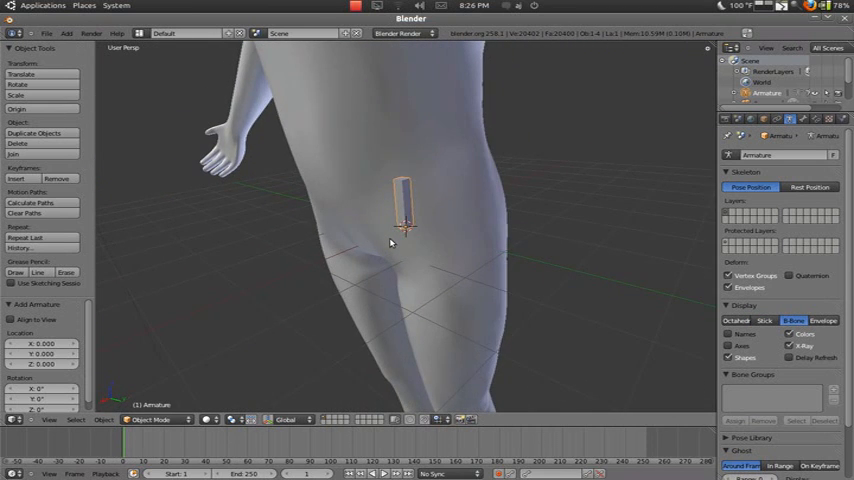
mouse_move(436, 244)
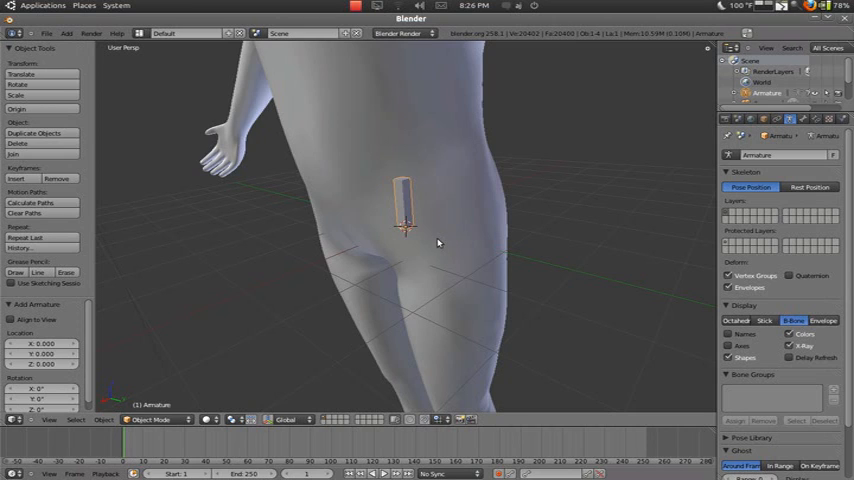
mouse_move(456, 238)
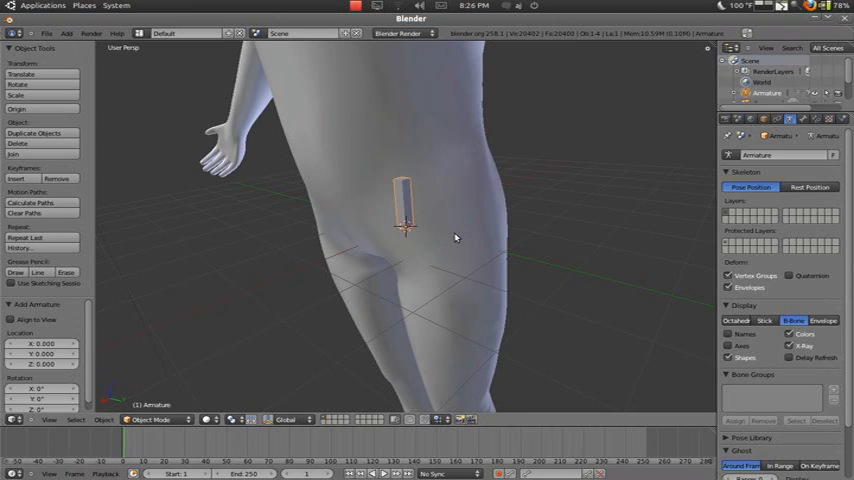
click(822, 320)
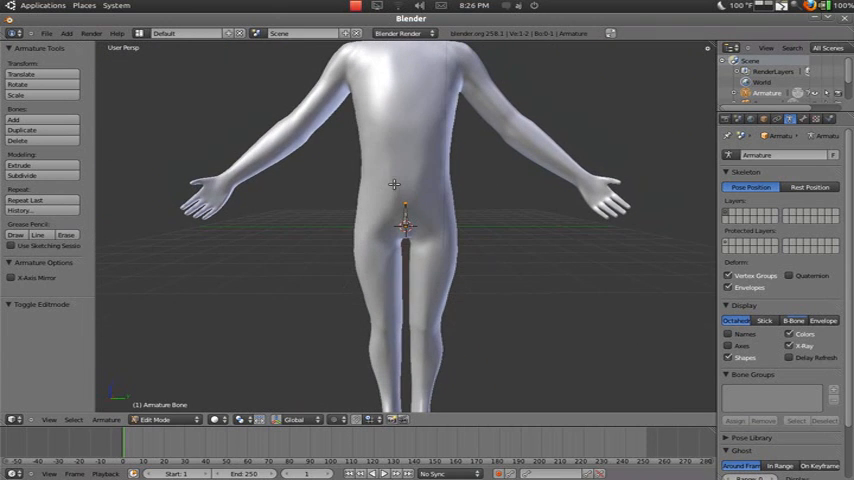
Extrude new bones from the hip up through the torso to the chest.
scroll(down, 3)
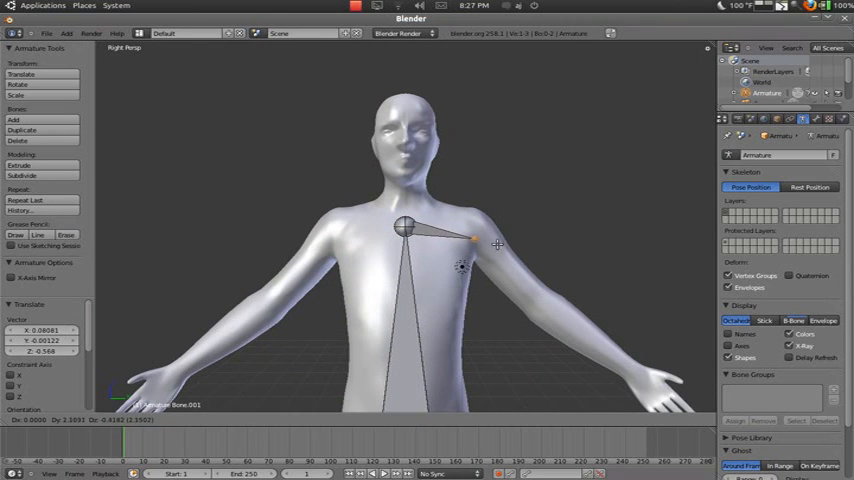
mouse_move(508, 236)
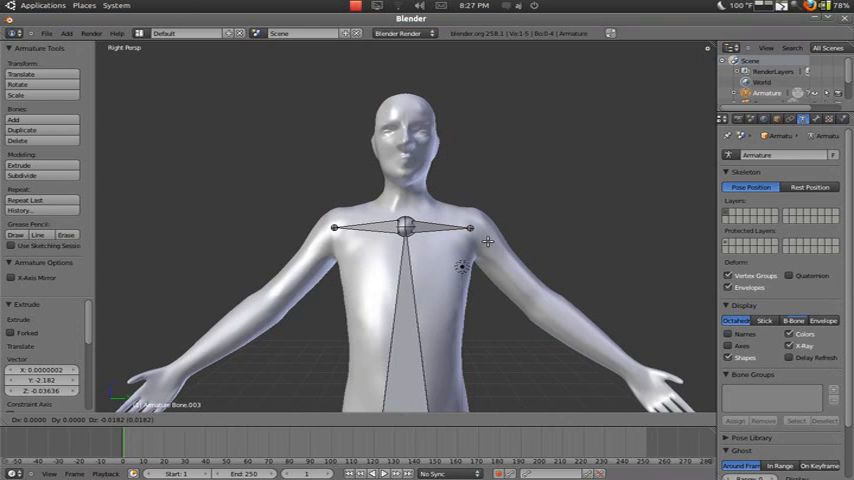
Extrude mirrored shoulder and arm bones out to the hands with elbow and wrist joints.
drag(470, 232, 536, 300)
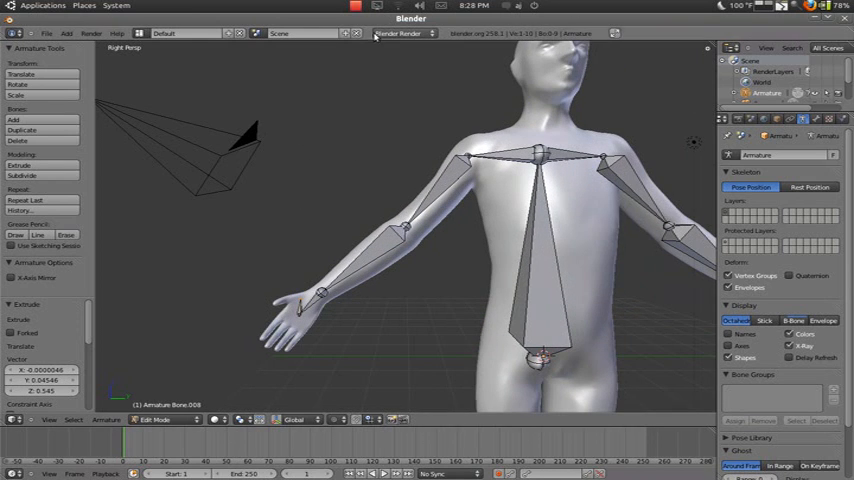
Parent the human mesh to the armature With Automatic Weights.
click(356, 6)
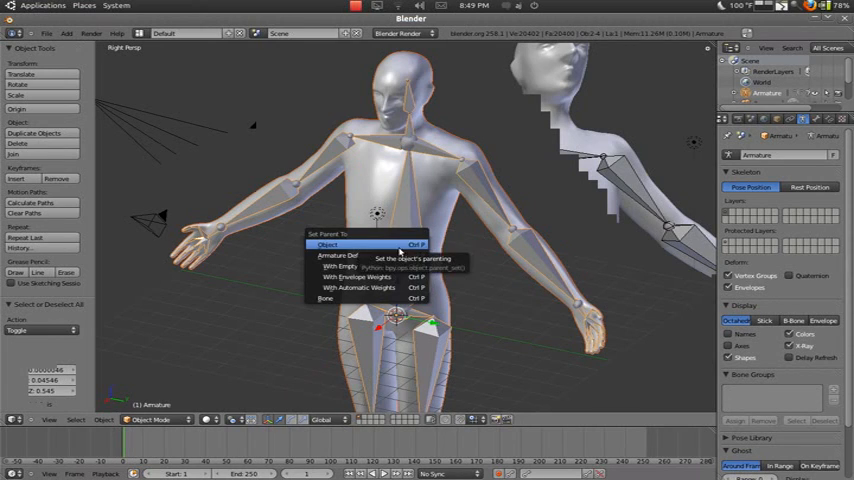
mouse_move(364, 288)
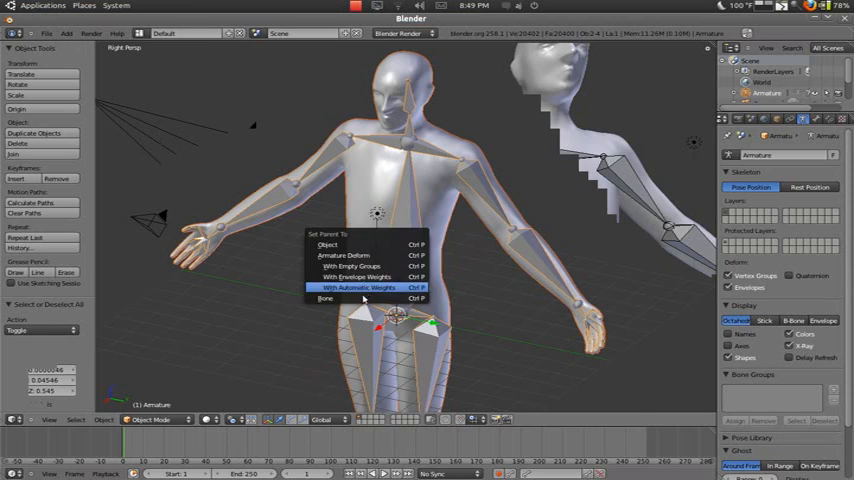
mouse_move(376, 256)
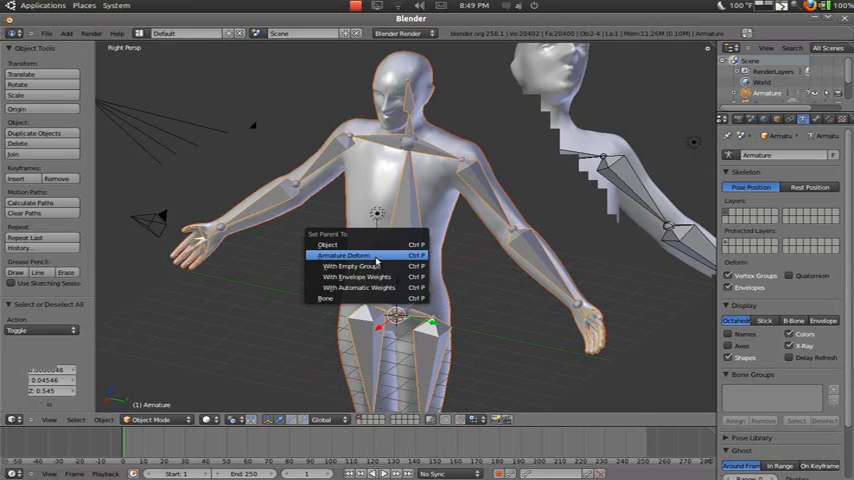
mouse_move(330, 244)
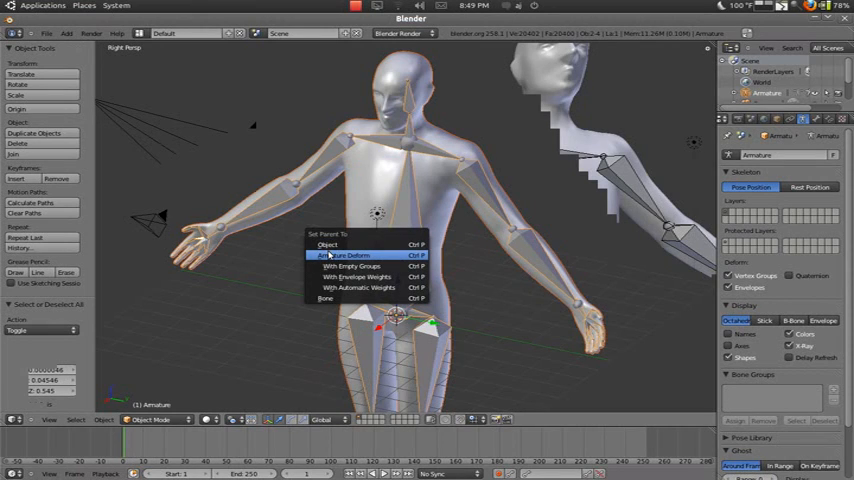
mouse_move(356, 288)
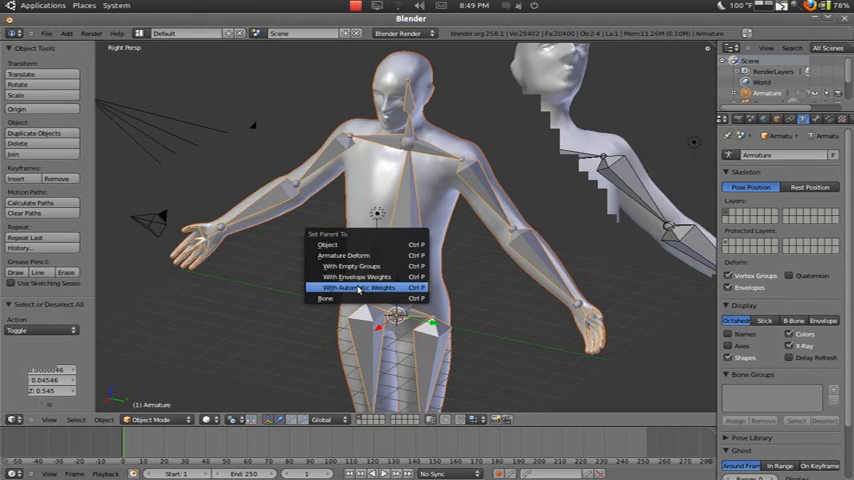
mouse_move(356, 288)
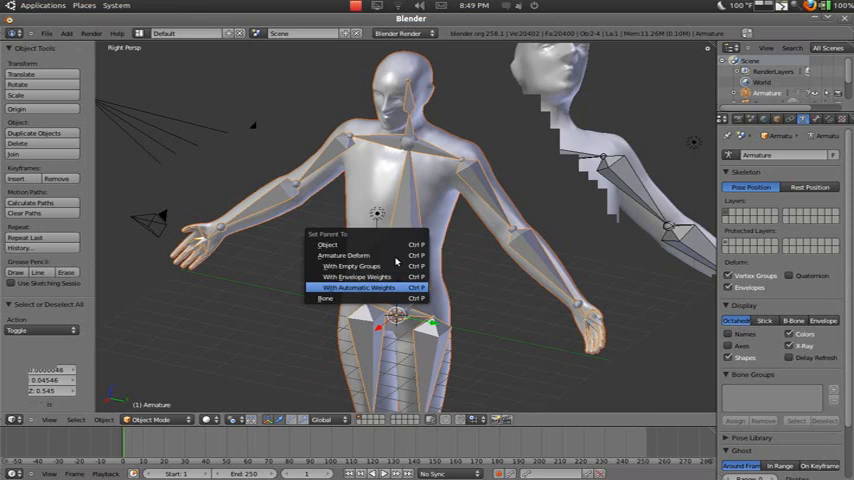
click(356, 288)
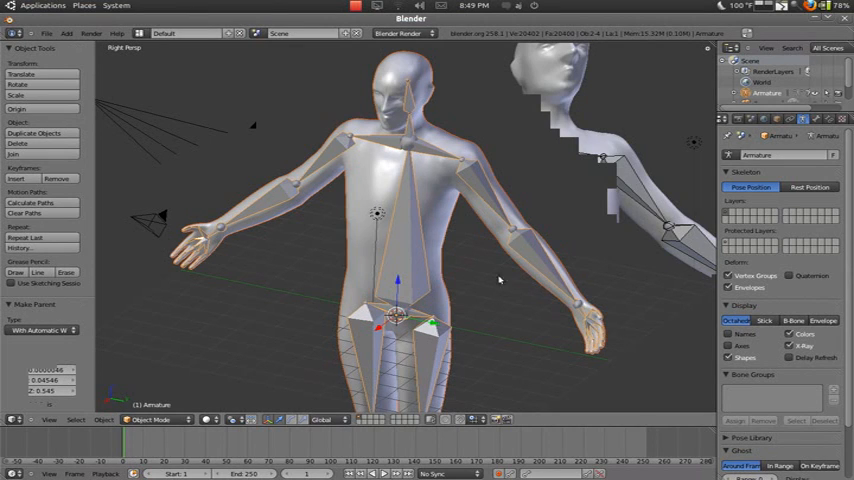
mouse_move(578, 308)
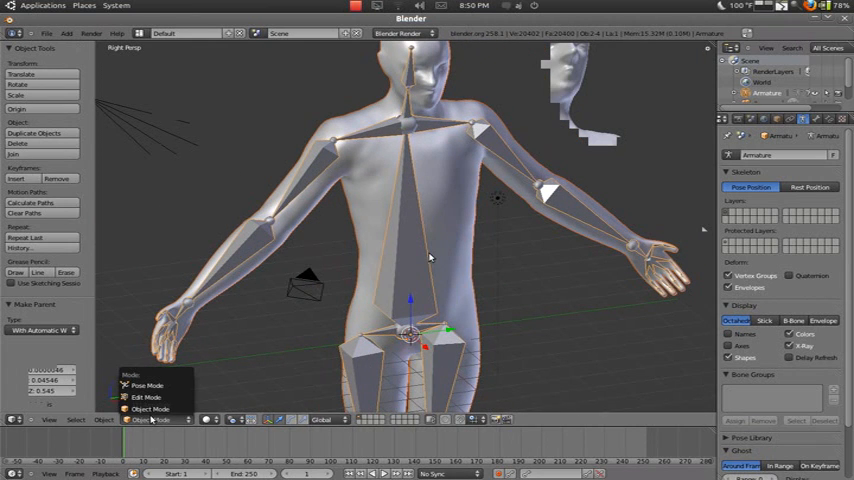
mouse_move(144, 384)
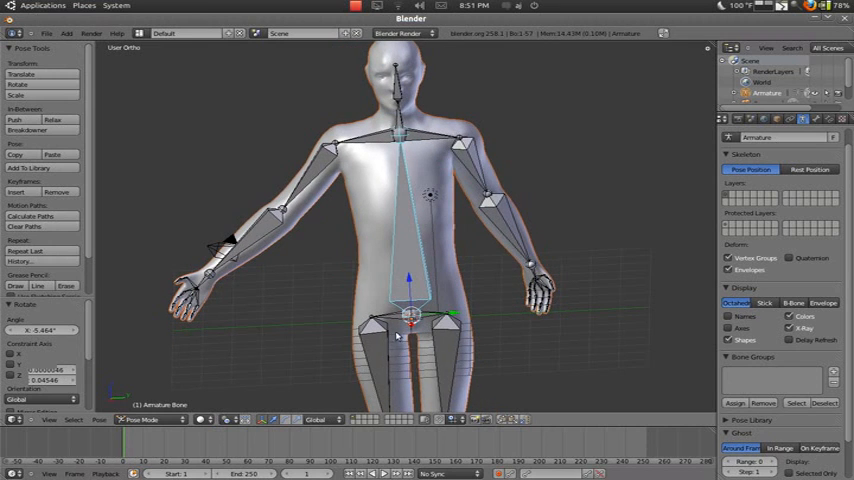
Assign the spine bones to a new bone group with a purple Theme Color Set.
click(410, 316)
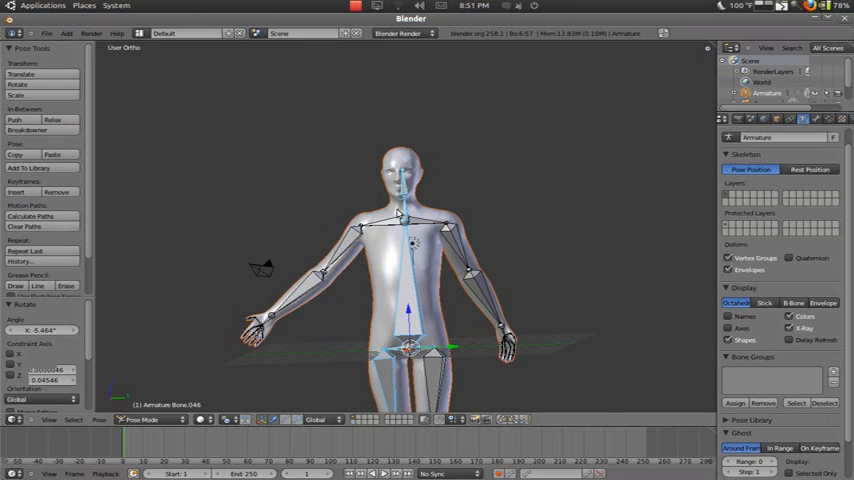
mouse_move(402, 118)
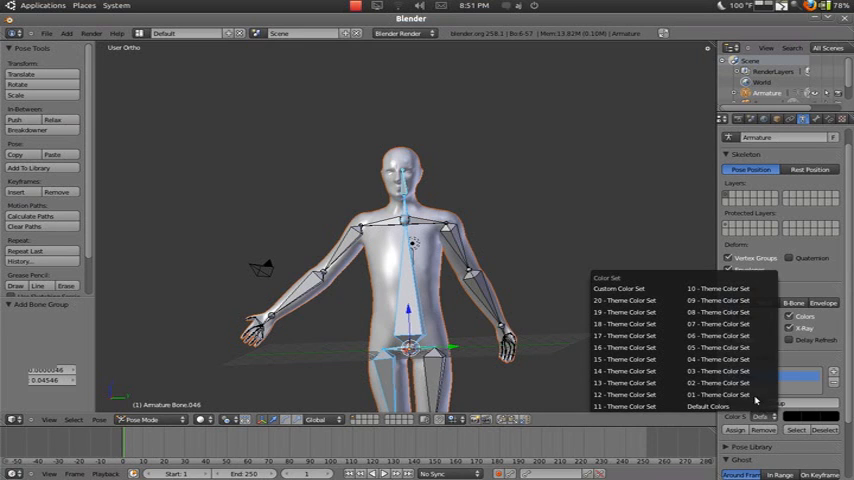
click(718, 404)
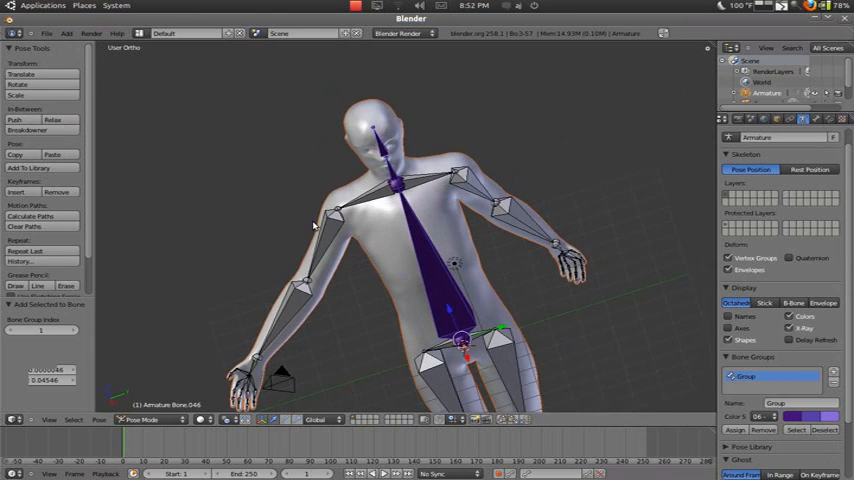
Create bone group Group.001 with a red theme colour and assign the arm bones to it.
click(320, 224)
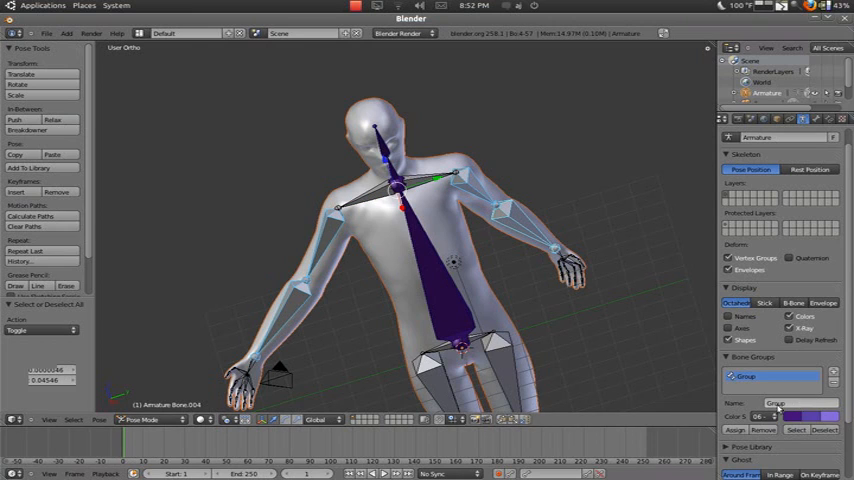
click(834, 374)
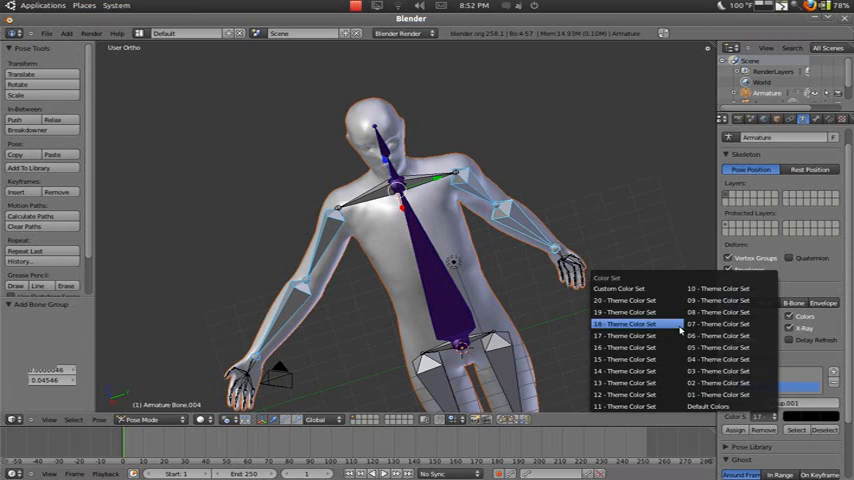
click(624, 324)
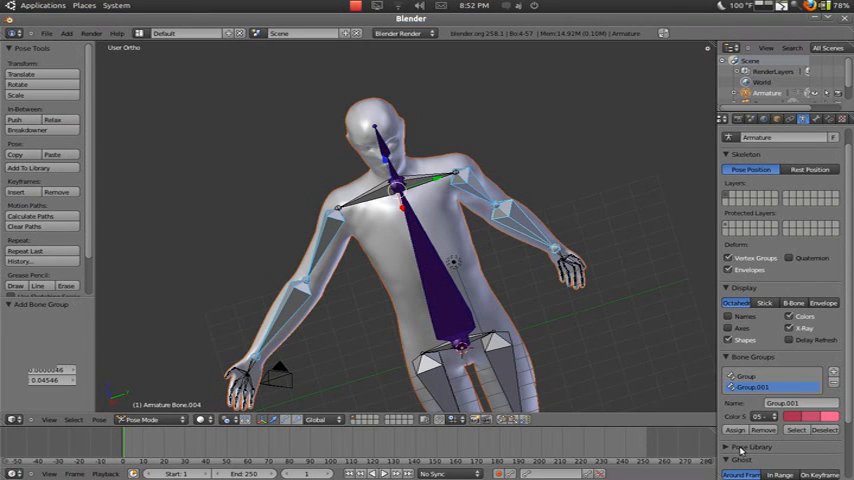
click(734, 430)
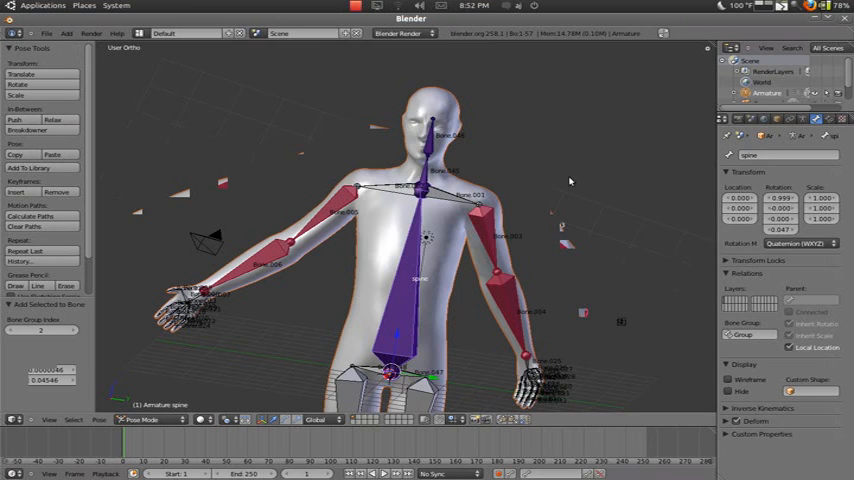
mouse_move(392, 292)
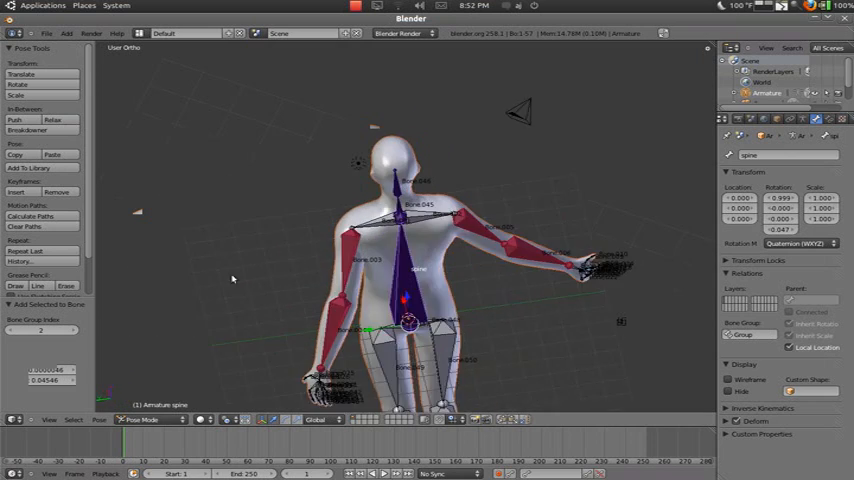
Show the arm bones in red and rename the central bone to 'spine' in Bone properties.
click(804, 120)
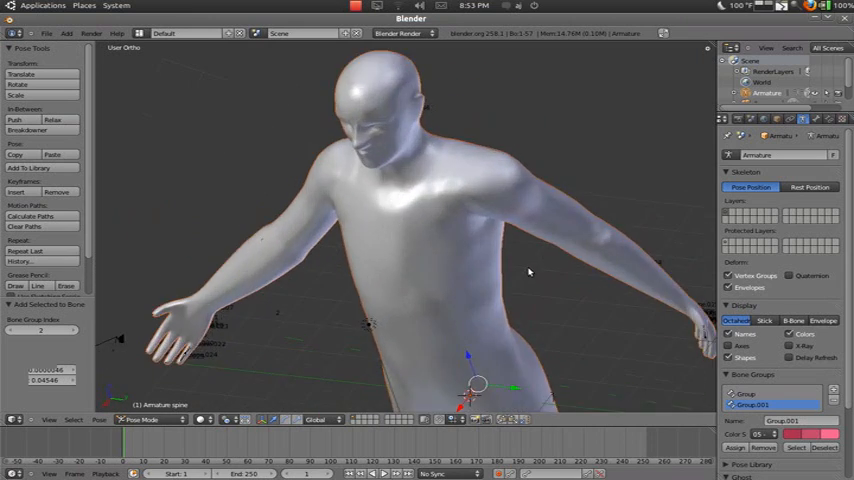
click(790, 344)
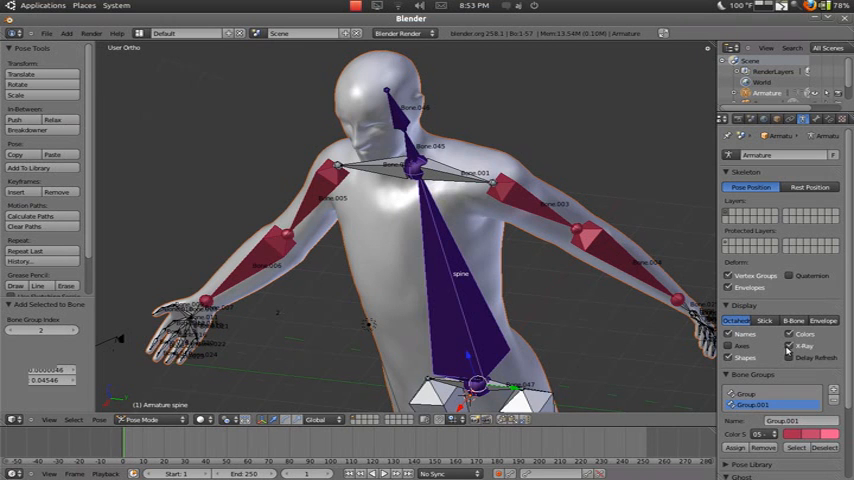
mouse_move(380, 244)
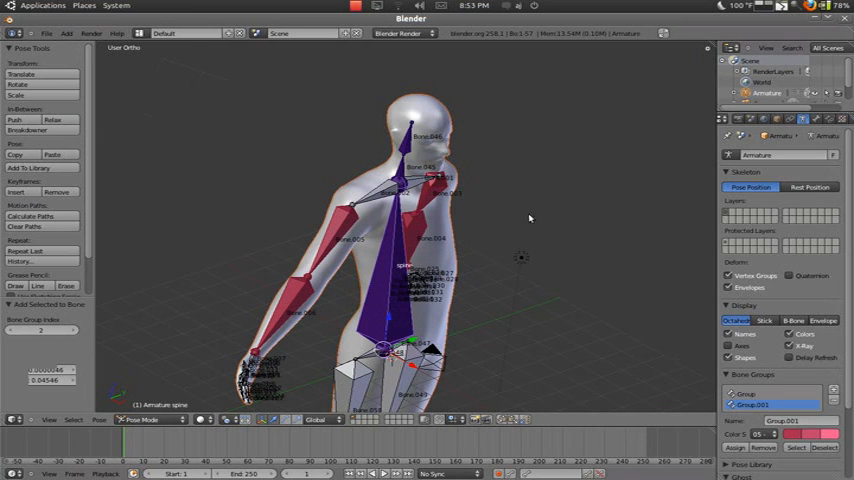
mouse_move(554, 268)
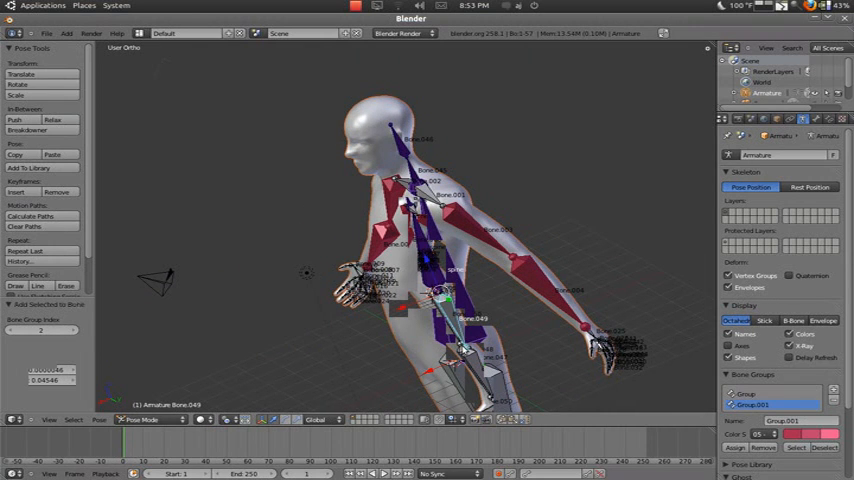
click(466, 350)
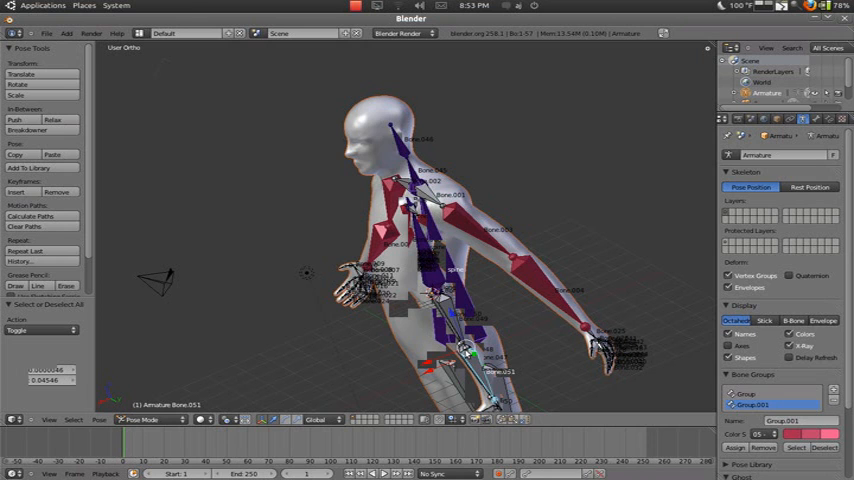